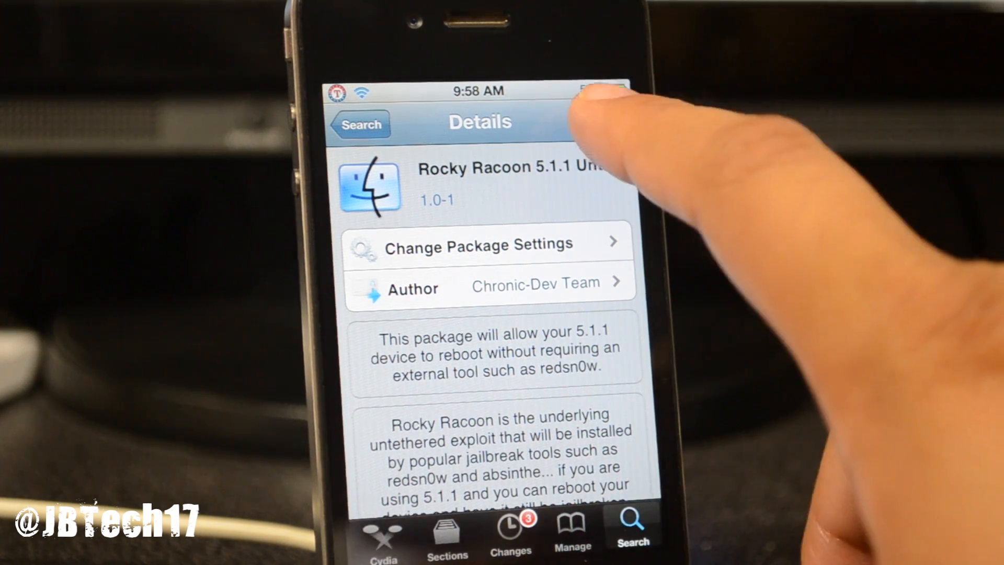
Tap Install on the Rocky Racoon 5.1.1 Untether page to show its 215.6 kB install summary
left_click(589, 88)
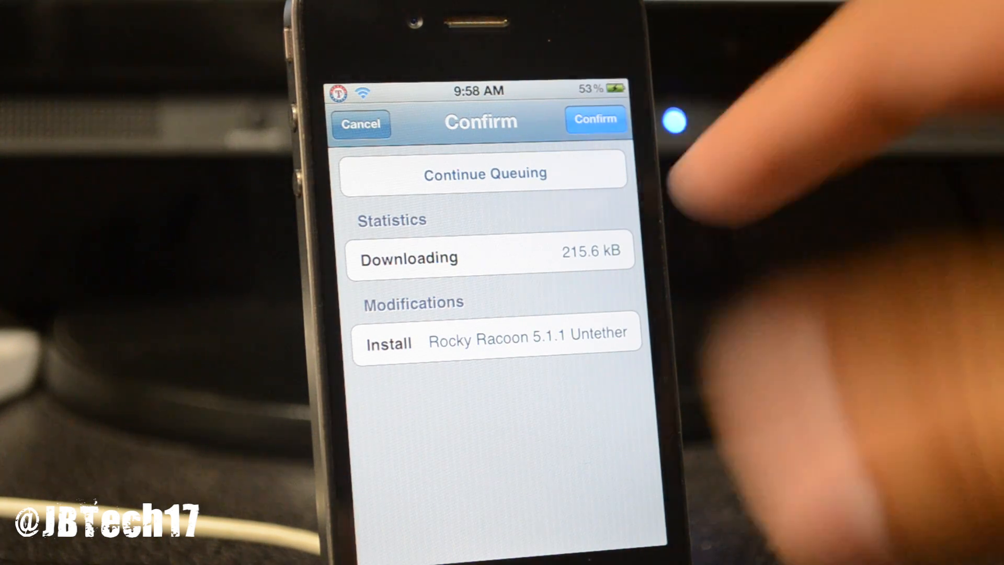
Confirm the Rocky Racoon 5.1.1 Untether install, then reboot the iPhone once it completes
left_click(594, 121)
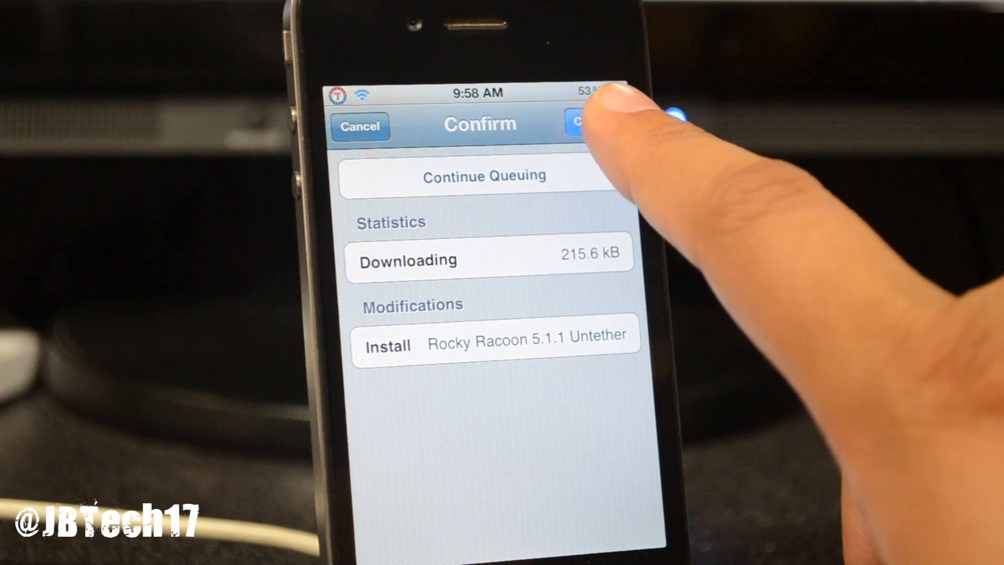
left_click(582, 123)
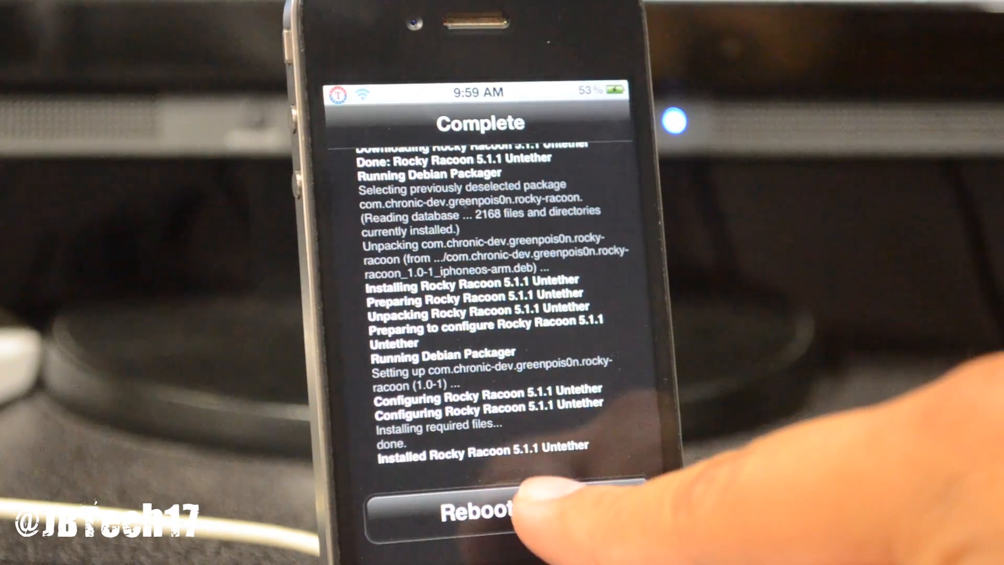
left_click(482, 509)
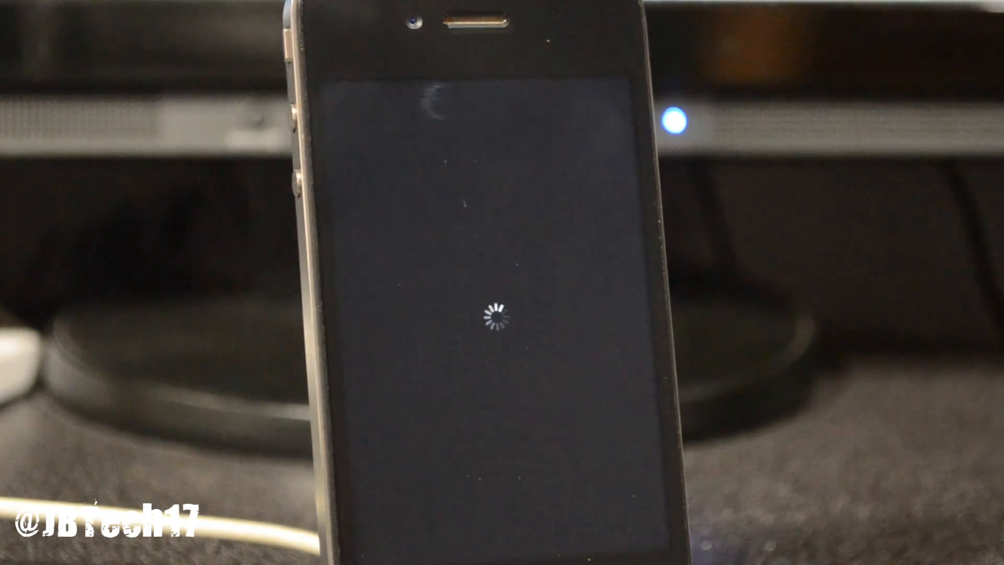